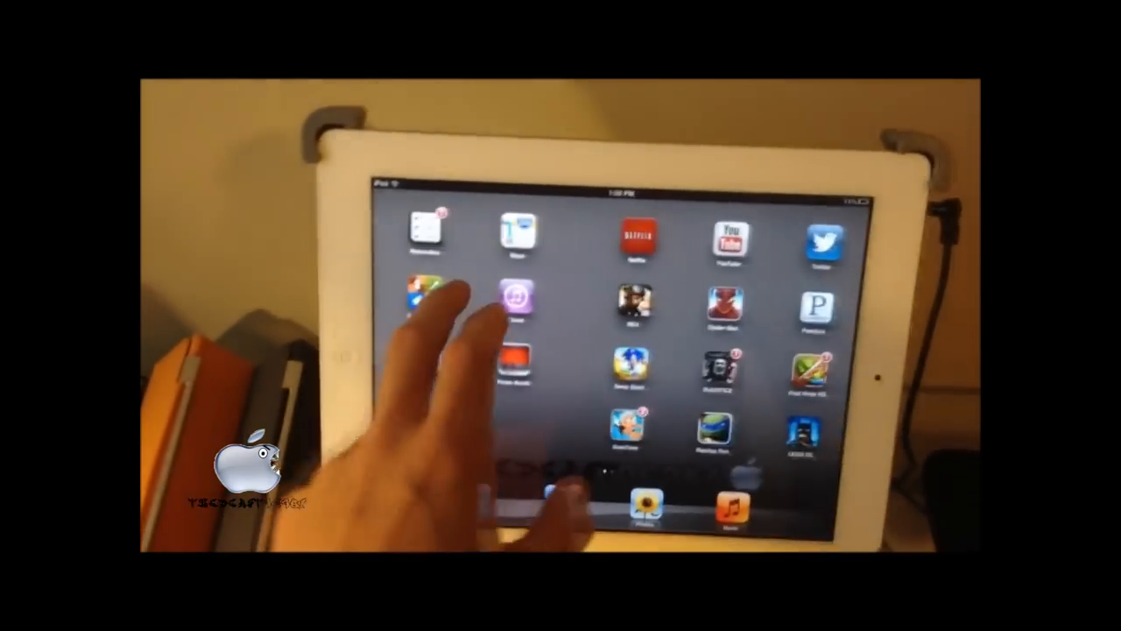
scroll("left", 3)
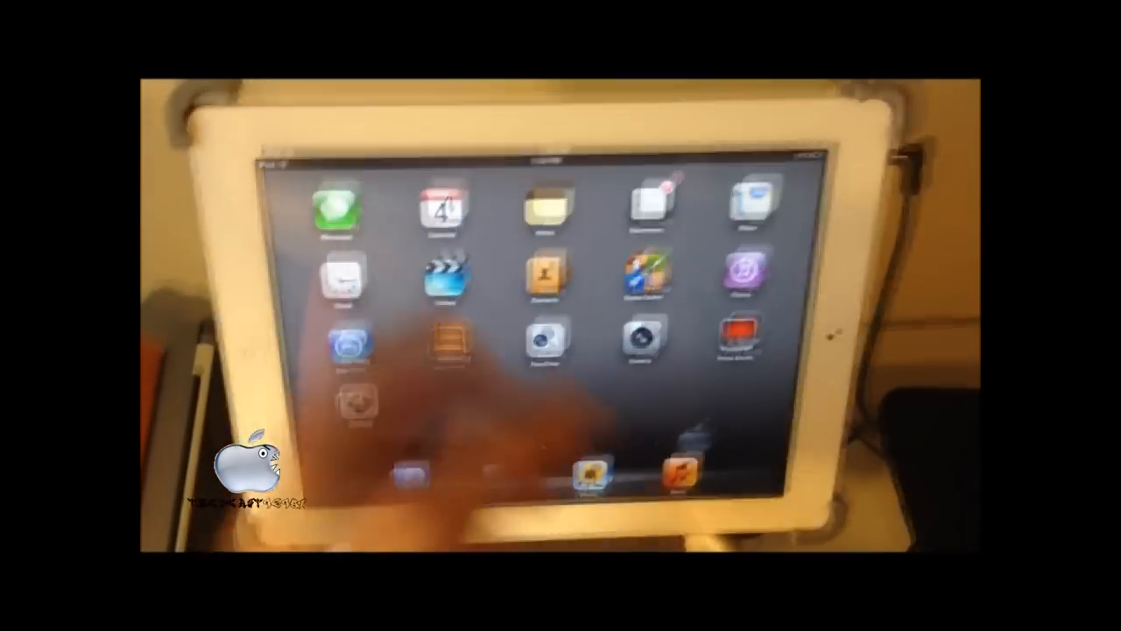